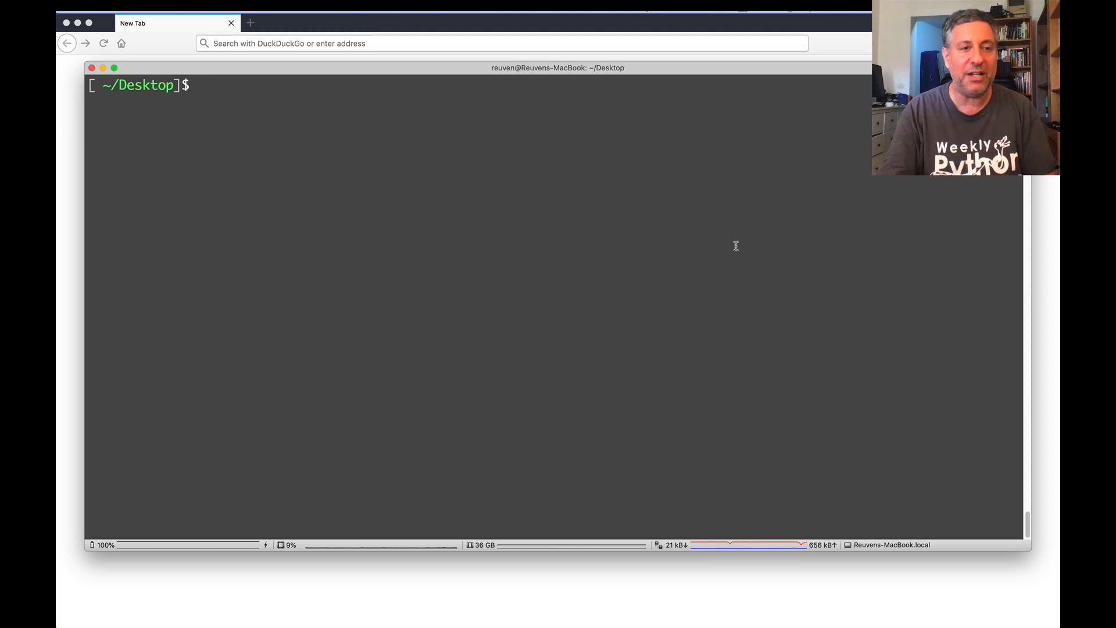
Run python --version and python3 --version, reporting 2.7.17 and 3.8.5, then start entering python.org.
{"action": "type", "text": "python"}
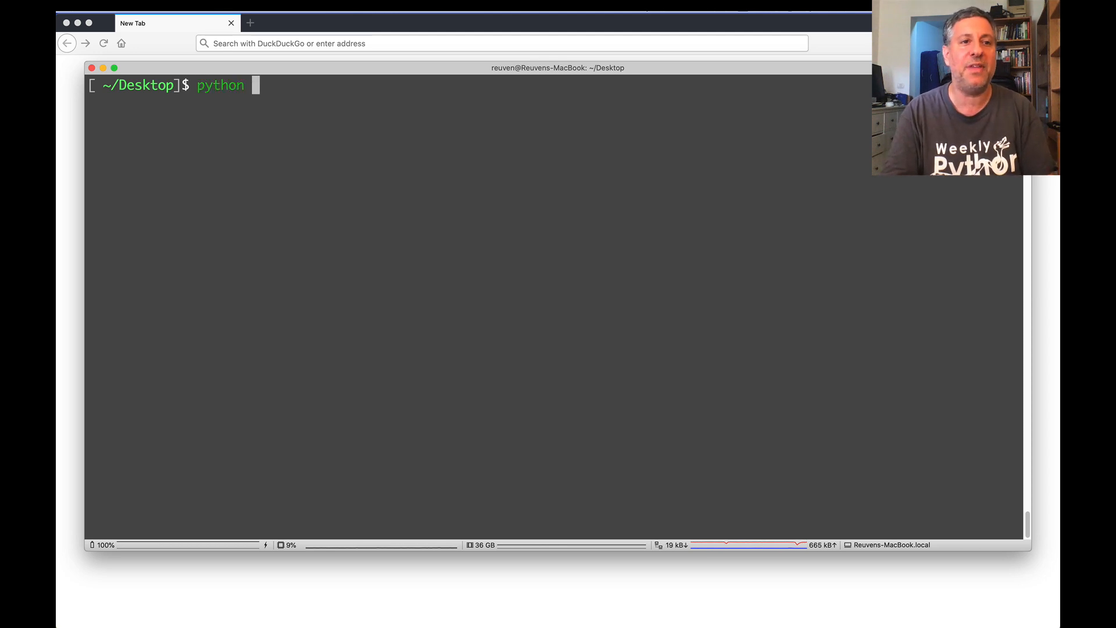
{"action": "type", "text": "--version"}
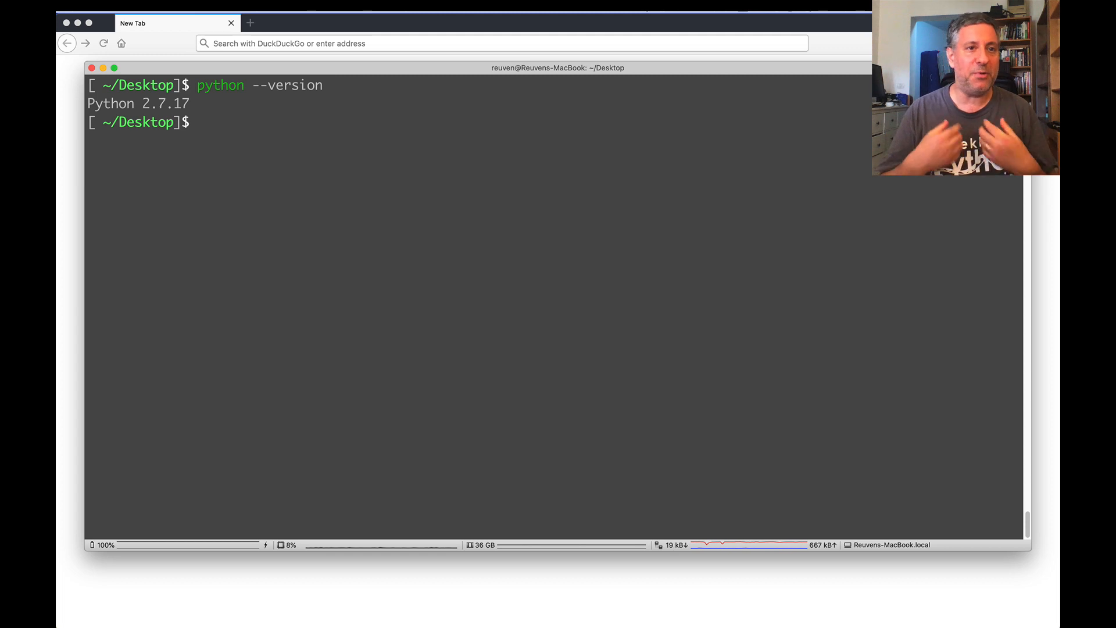
{"action": "type", "text": "python3 --version"}
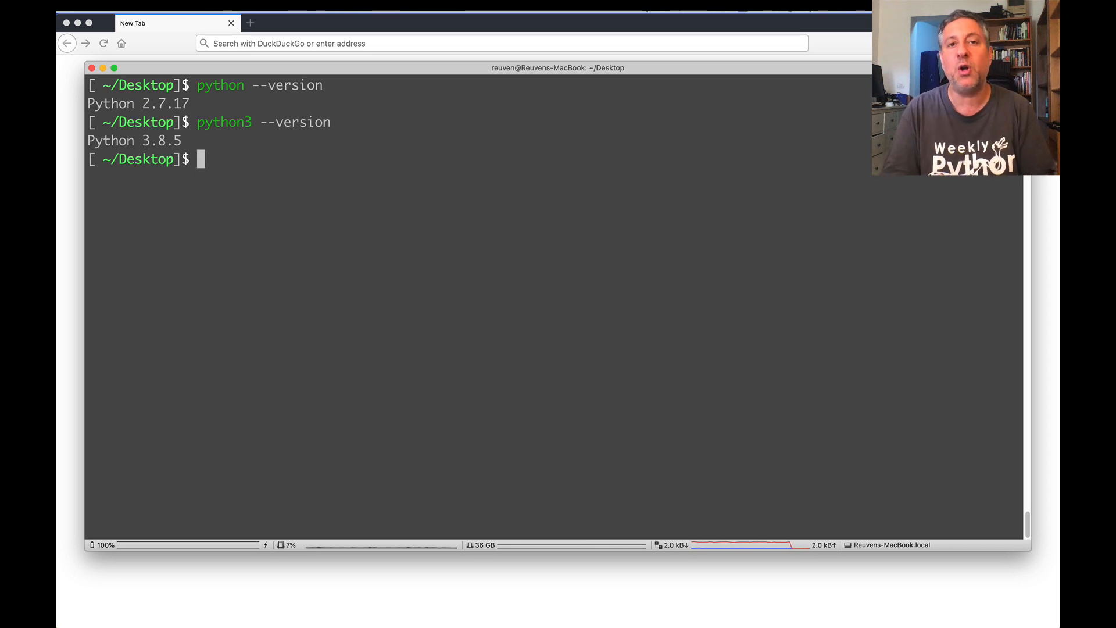
{"action": "type", "text": "python.or"}
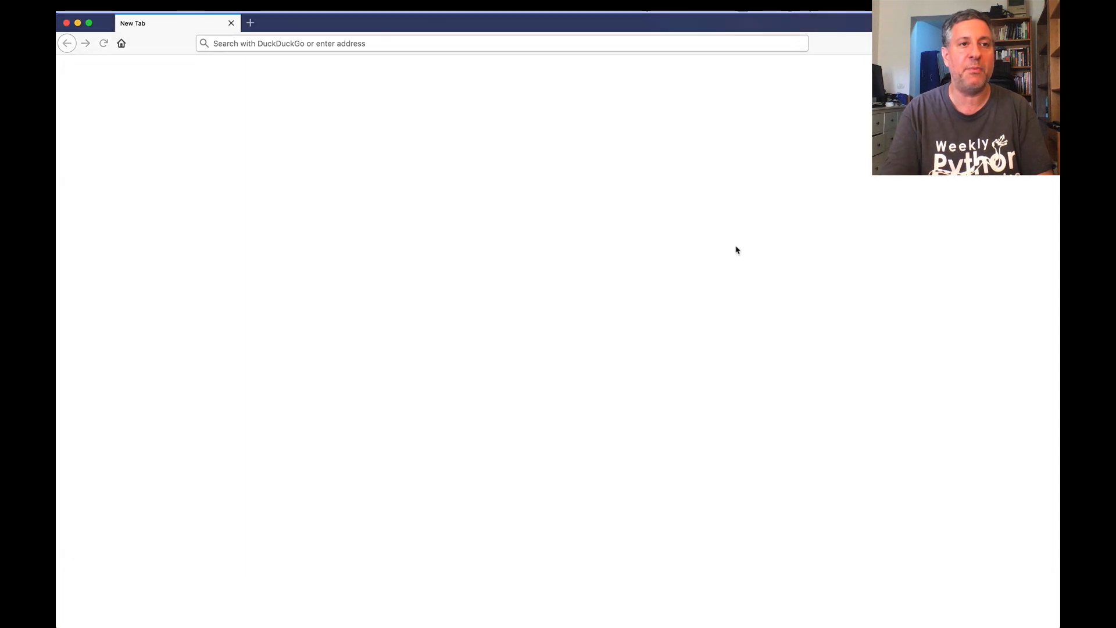
Load python.org and view its Downloads menu, then load pypi.org in a new tab.
{"action": "type", "text": "python.org/"}
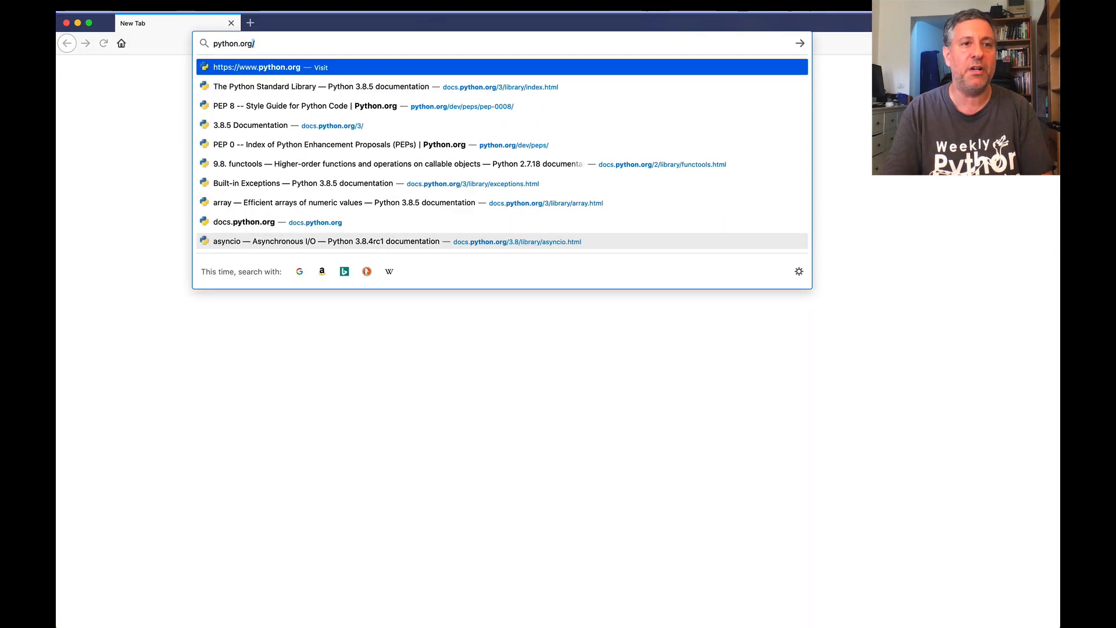
{"action": "left_click", "coordinate": [265, 68]}
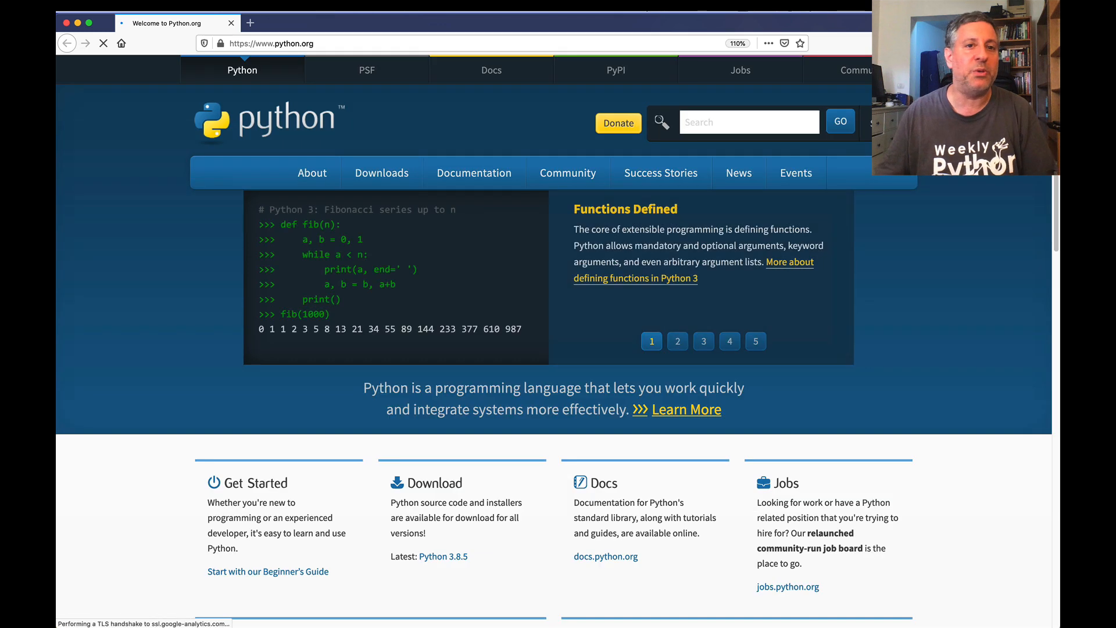
{"action": "left_click", "coordinate": [381, 172]}
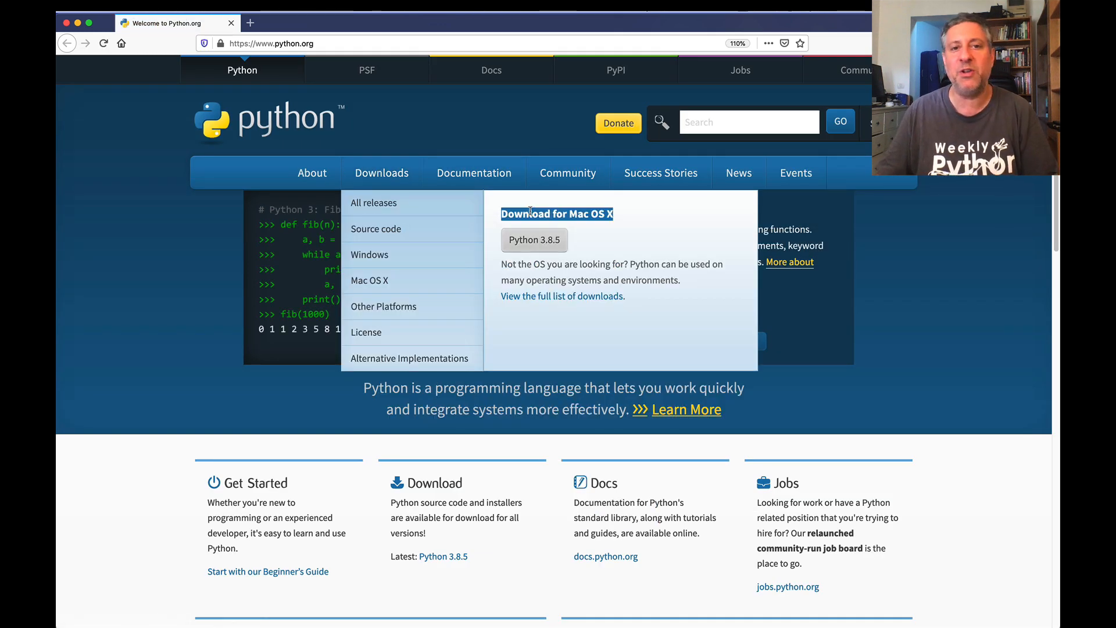
{"action": "mouse_move", "coordinate": [509, 104]}
{"action": "type", "text": "https://pypi.org"}
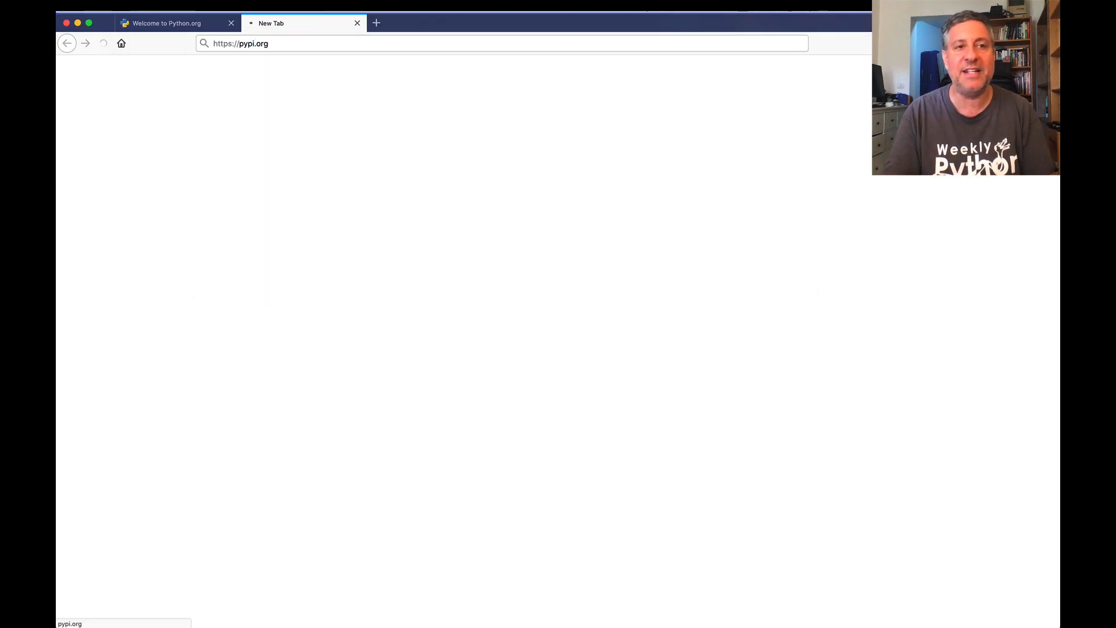
{"action": "key", "text": "Enter"}
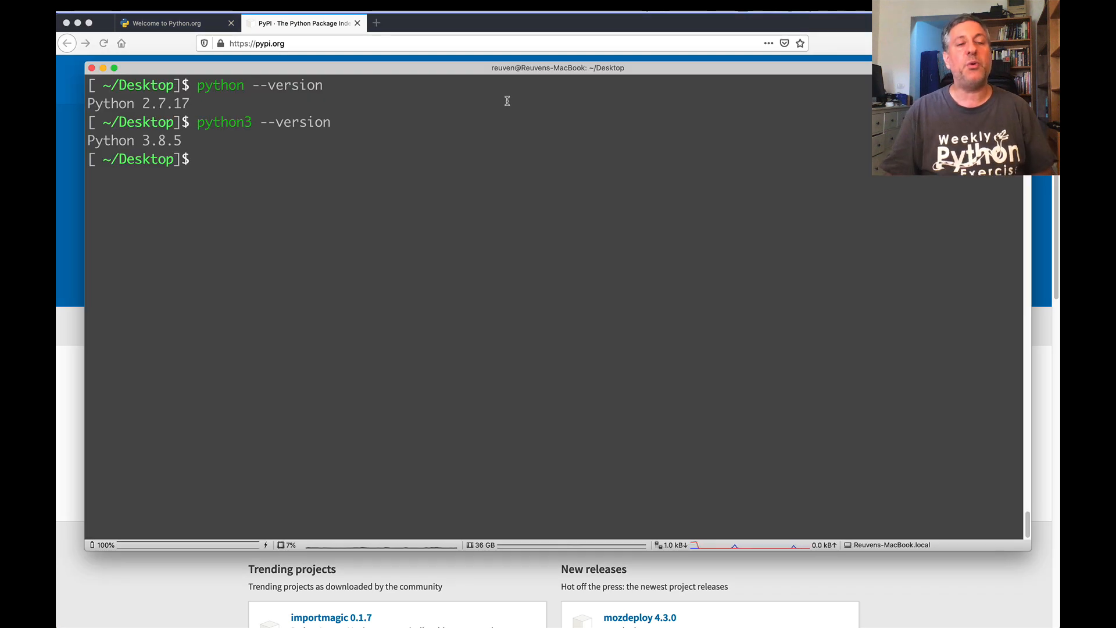
Run python3 -m pip install jupyter; all requirements reported already satisfied.
{"action": "type", "text": "pip"}
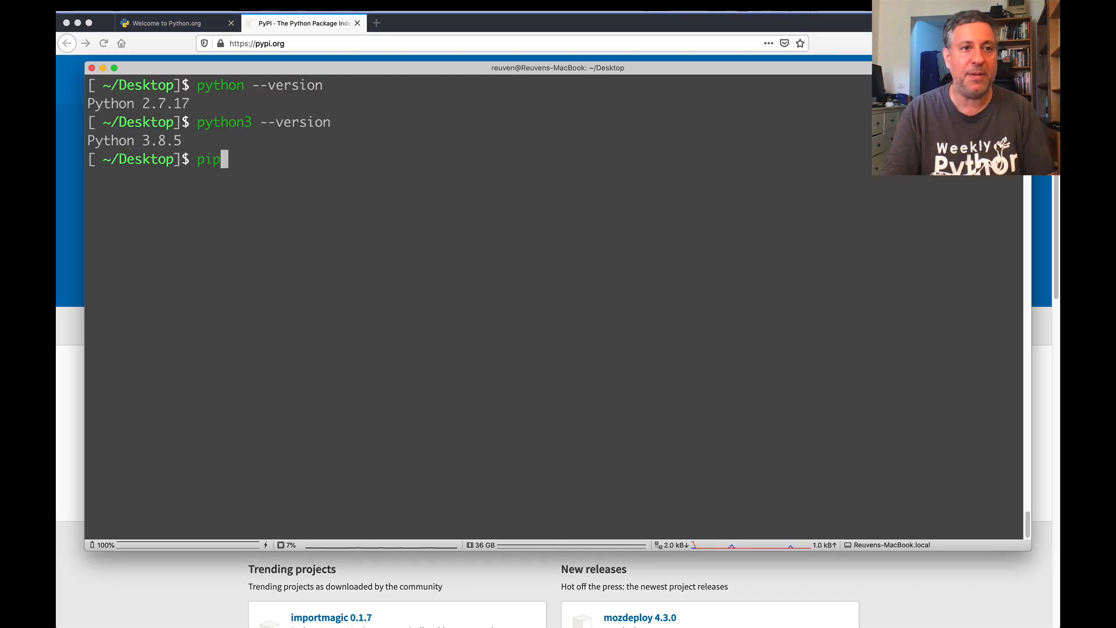
{"action": "type", "text": "3 install"}
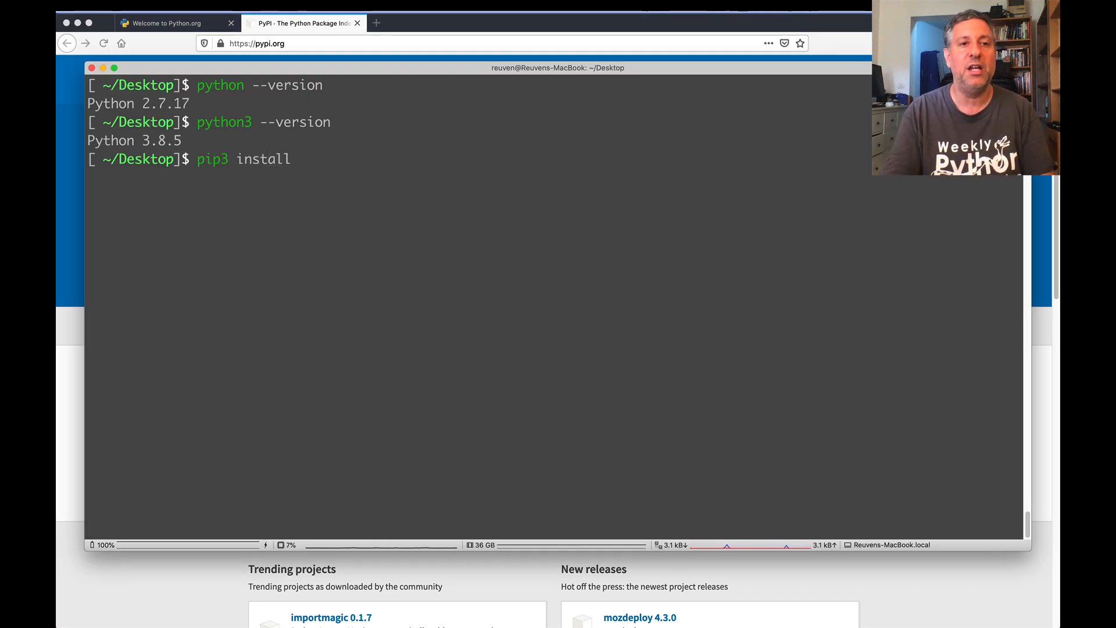
{"action": "type", "text": "jupyter"}
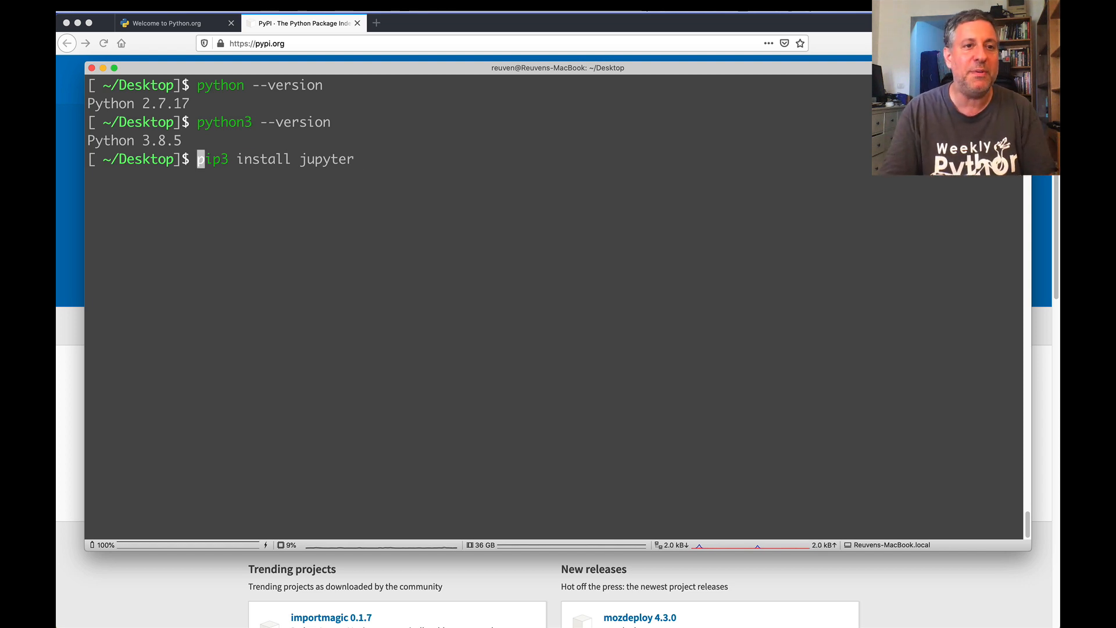
{"action": "type", "text": "python3"}
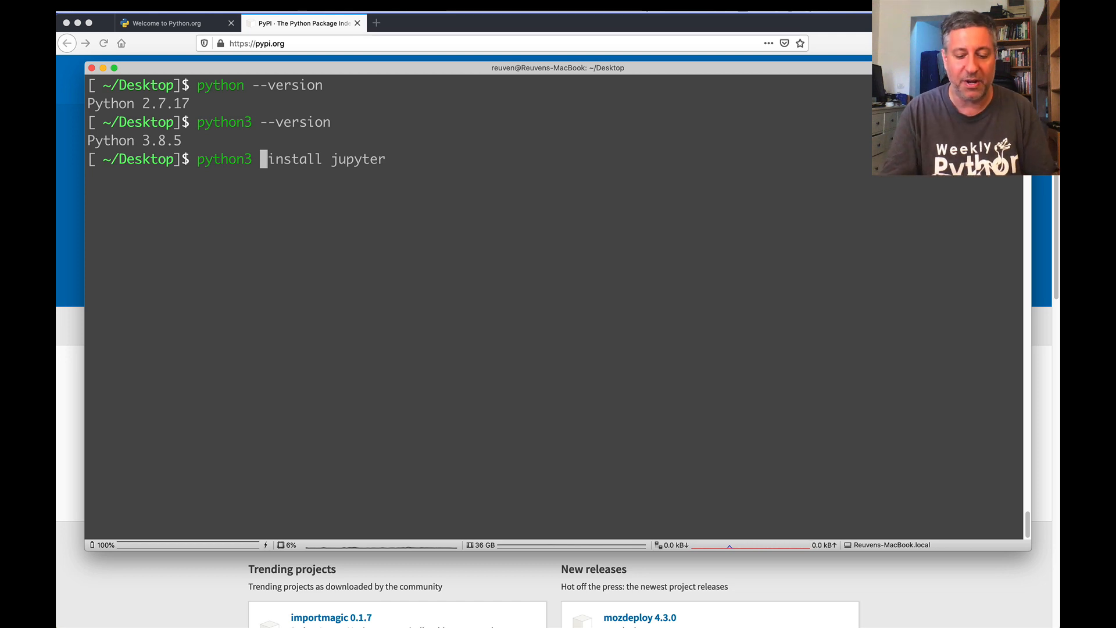
{"action": "type", "text": "-m pip"}
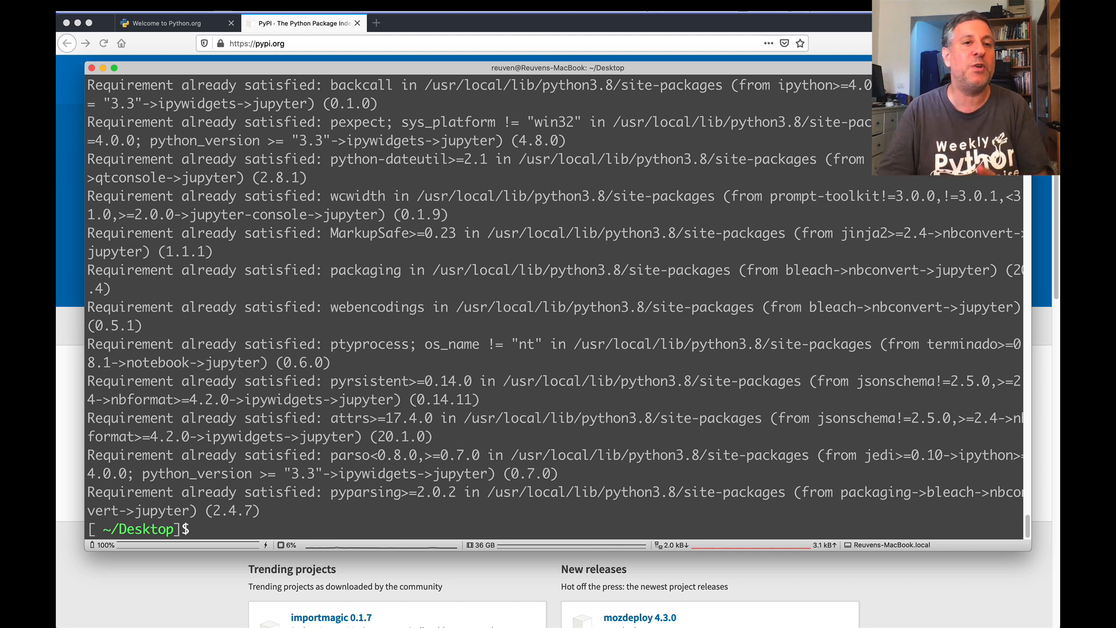
Rerun python3 -m pip install jupyter and see every requirement satisfied, upgrades skipped.
{"action": "type", "text": "python3 -m pip install jupyter"}
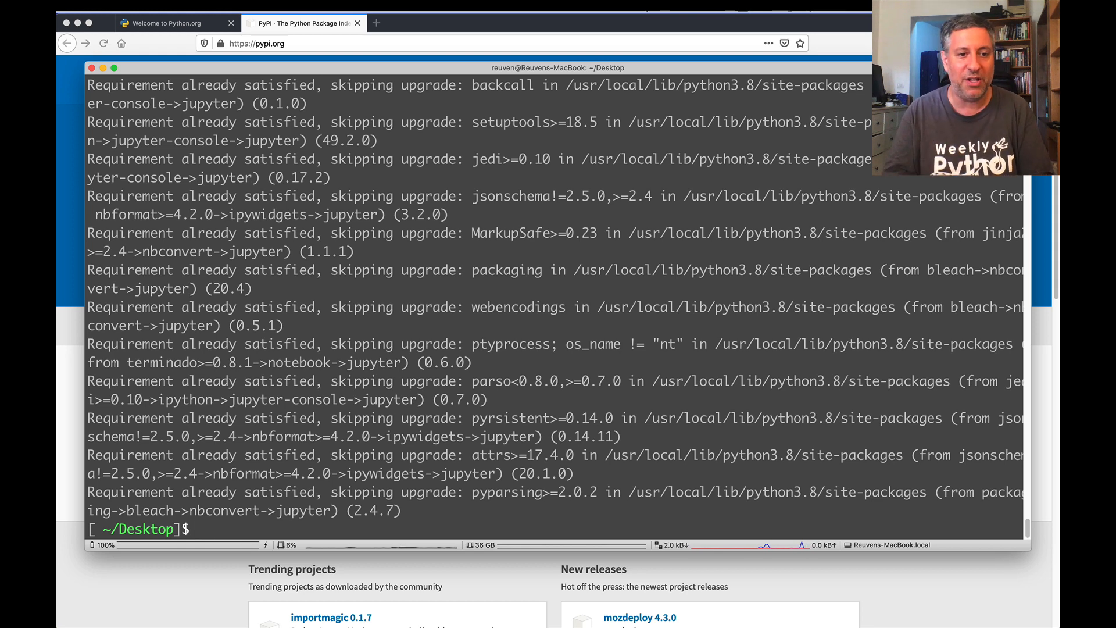
{"action": "type", "text": "jupy"}
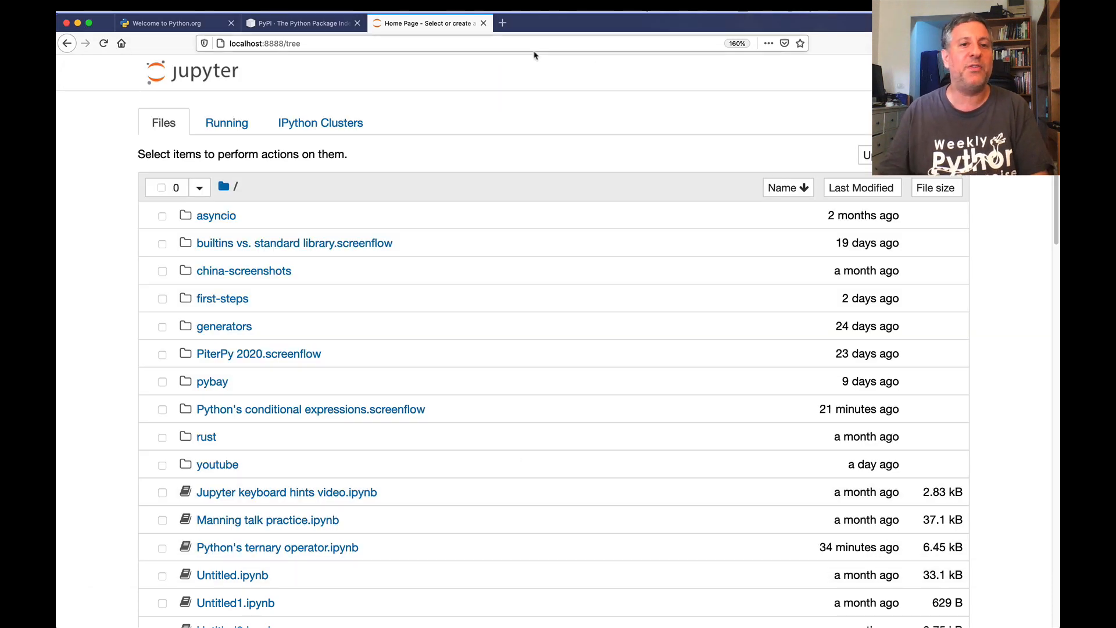
{"action": "mouse_move", "coordinate": [383, 288]}
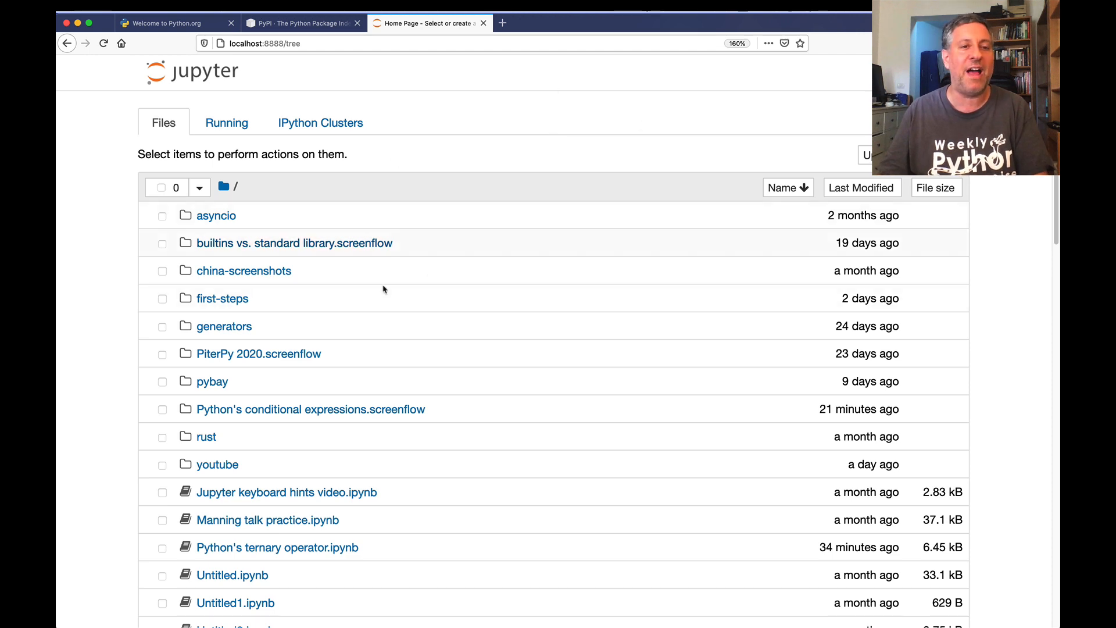
{"action": "mouse_move", "coordinate": [629, 199]}
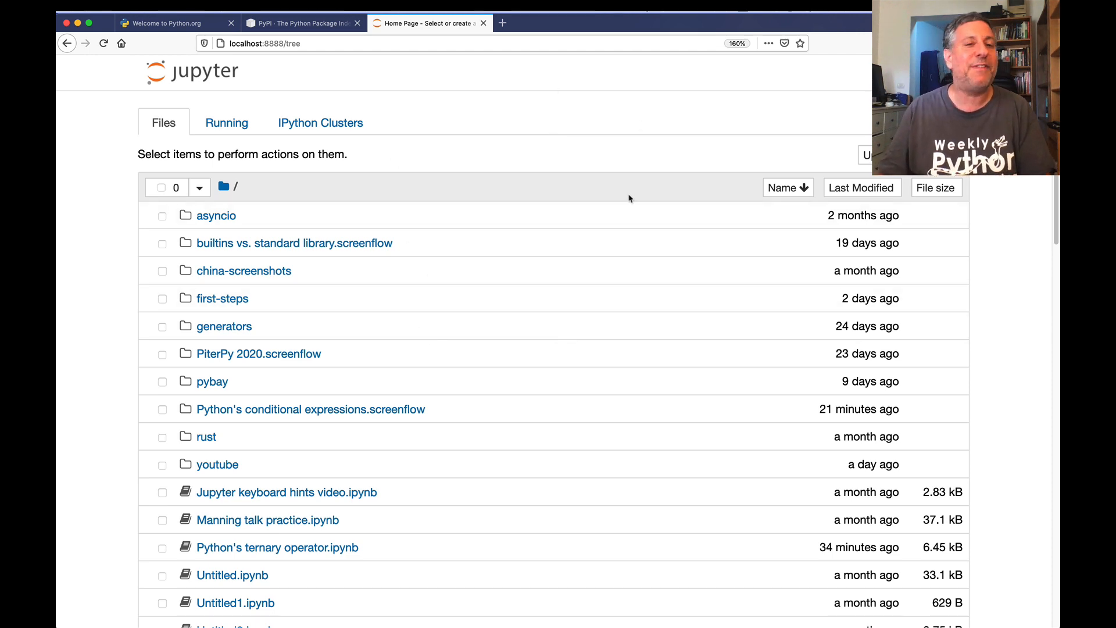
{"action": "mouse_move", "coordinate": [749, 185]}
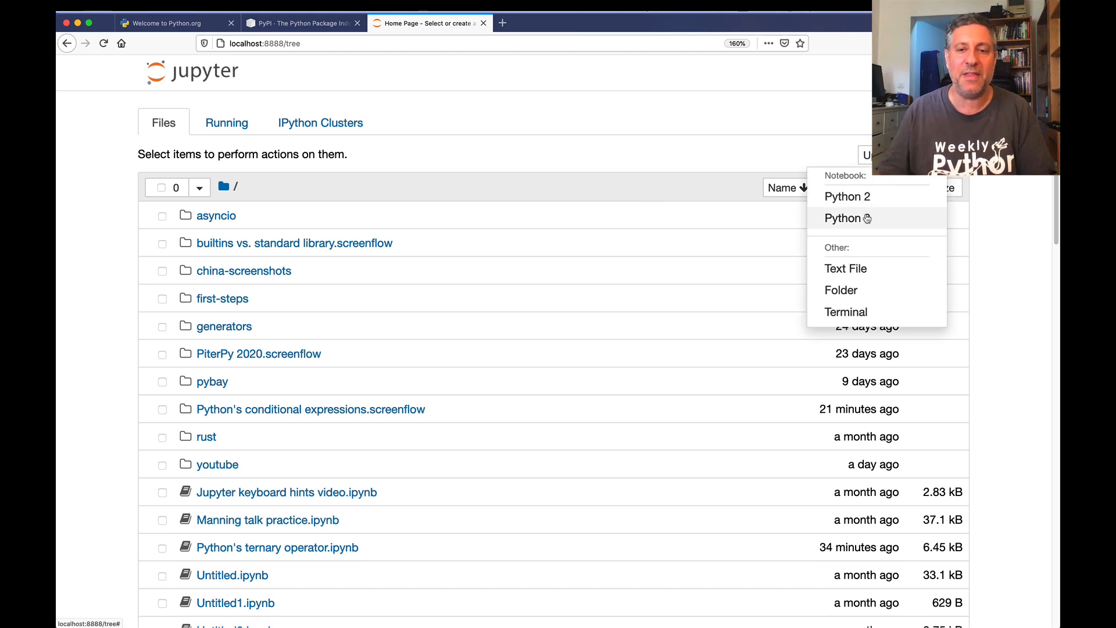
Create a new Python 3 notebook from the dashboard, opening as Untitled5.
{"action": "left_click", "coordinate": [841, 218]}
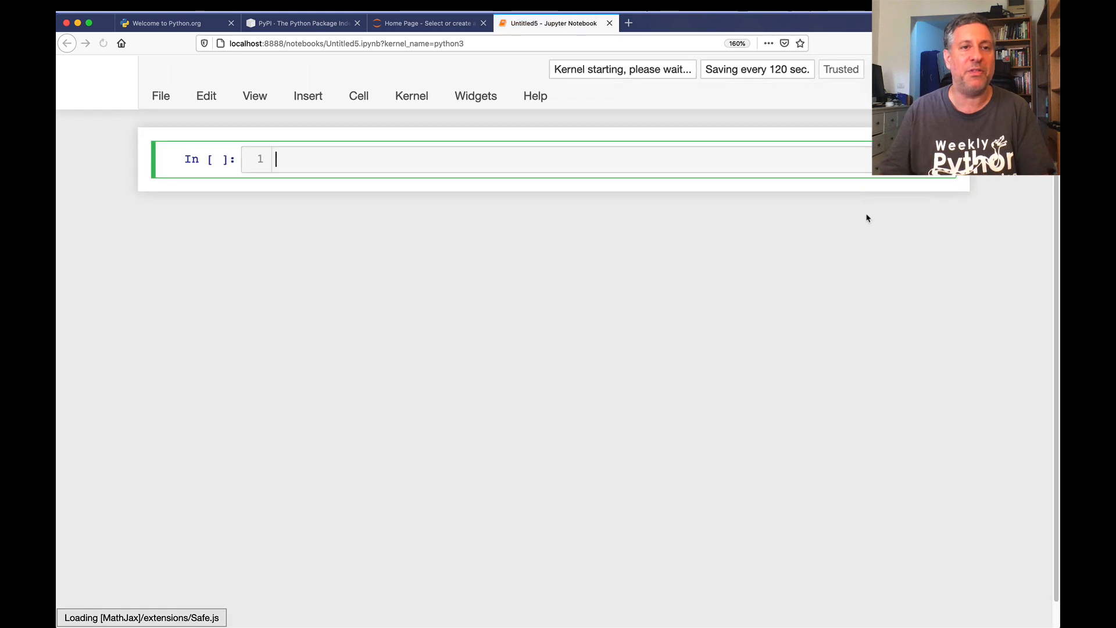
Run print('Hello, world!') in the first cell and add the comment '# execute a cell with shift+enter'.
{"action": "type", "text": "prin"}
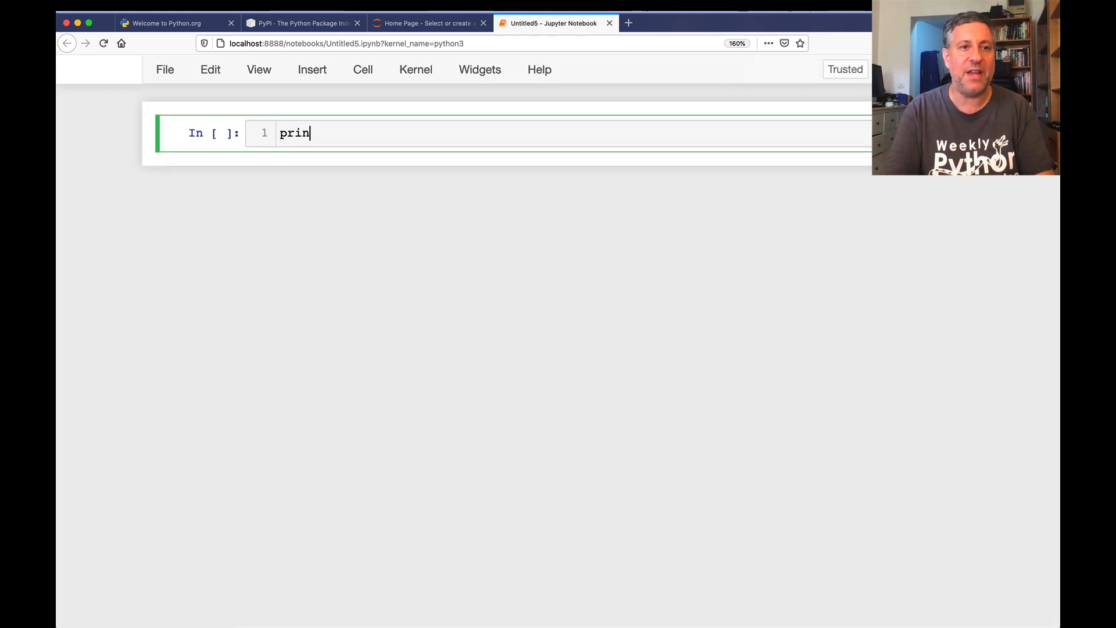
{"action": "type", "text": "t('Hello, world!')"}
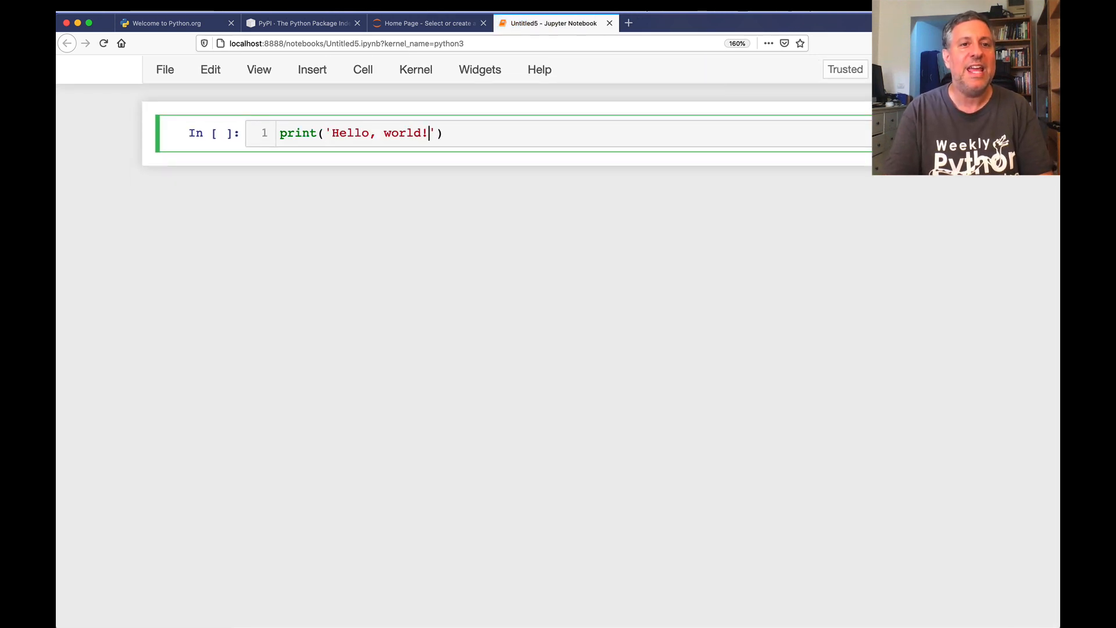
{"action": "key", "text": "Shift+Enter"}
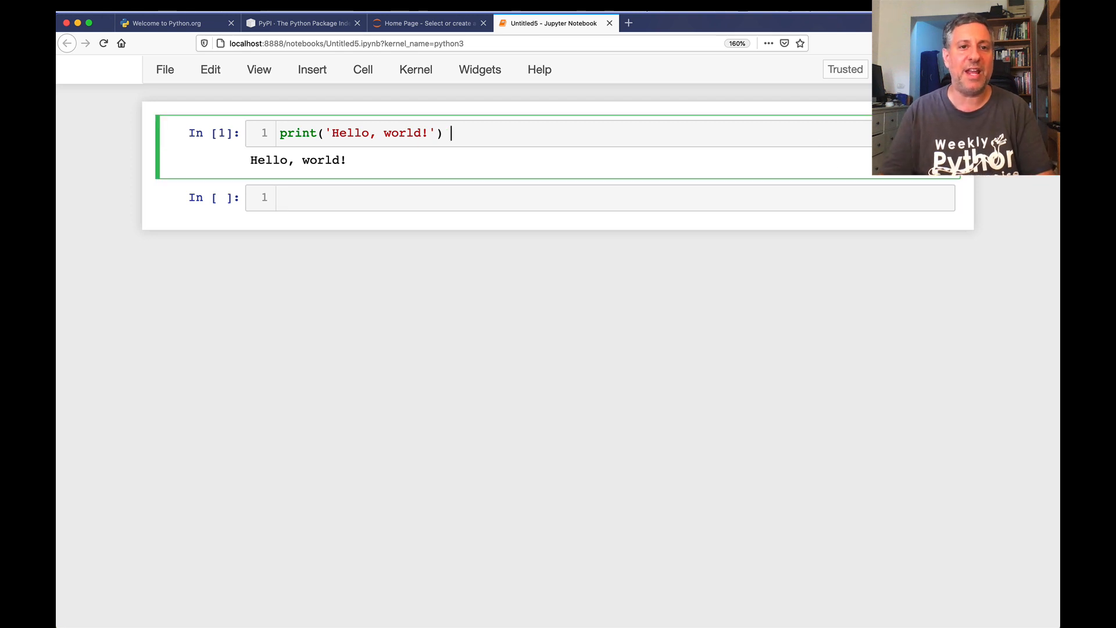
{"action": "type", "text": "# execute a cell"}
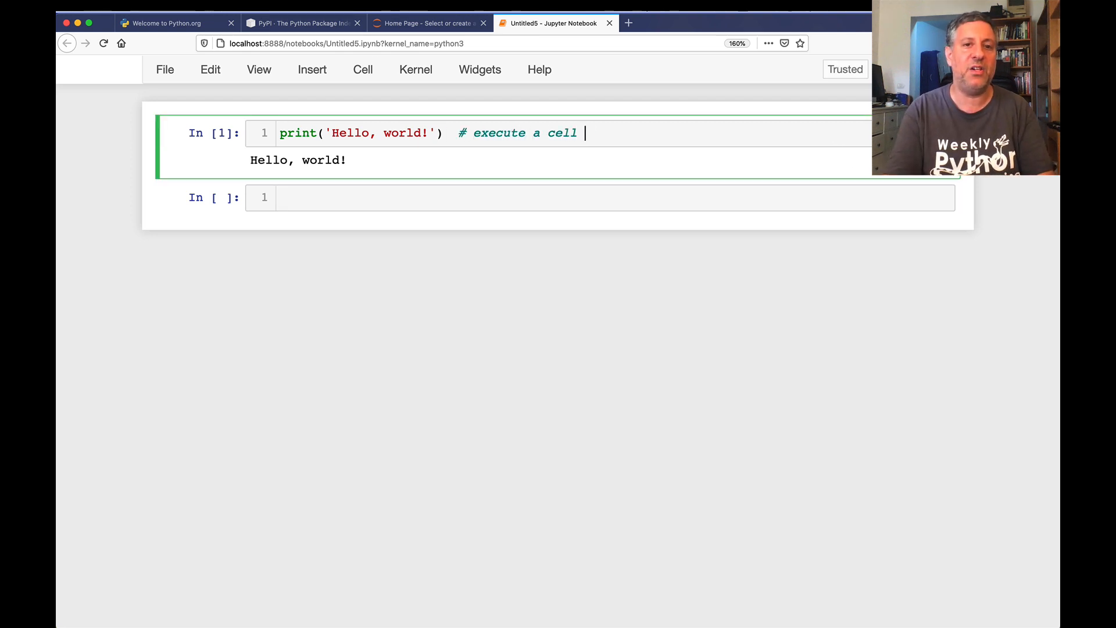
{"action": "type", "text": "with shift+enter"}
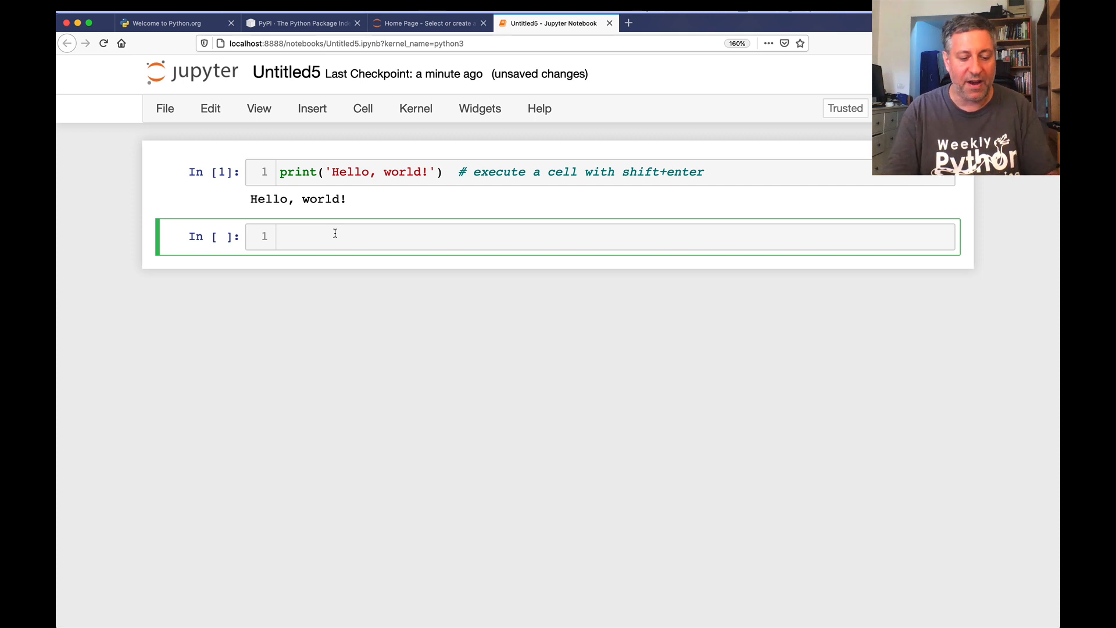
Enter %pwd in the second cell to show the working directory /Users/reuven/Desktop.
{"action": "type", "text": "%"}
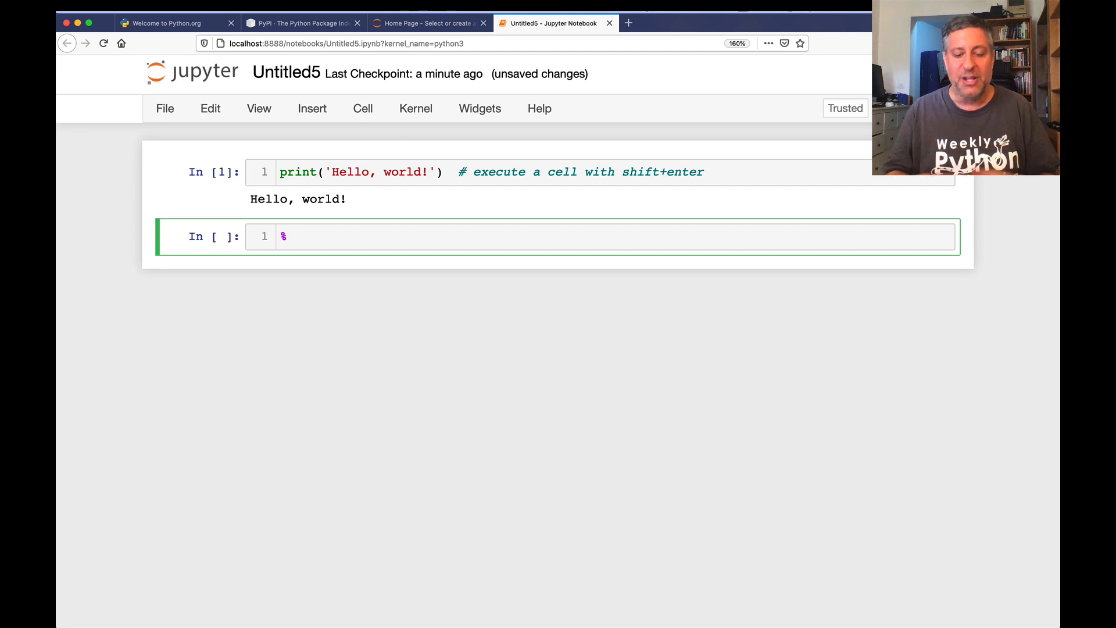
{"action": "type", "text": "pwd"}
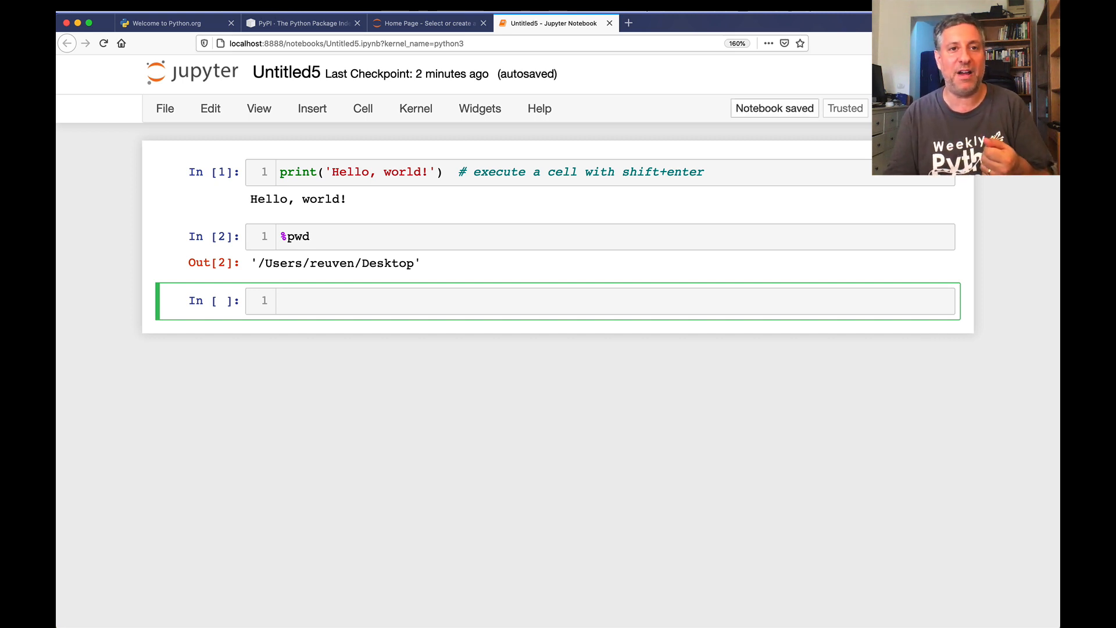
From the Home file listing, open Python's ternary operator.ipynb in a new tab.
{"action": "left_click", "coordinate": [427, 23]}
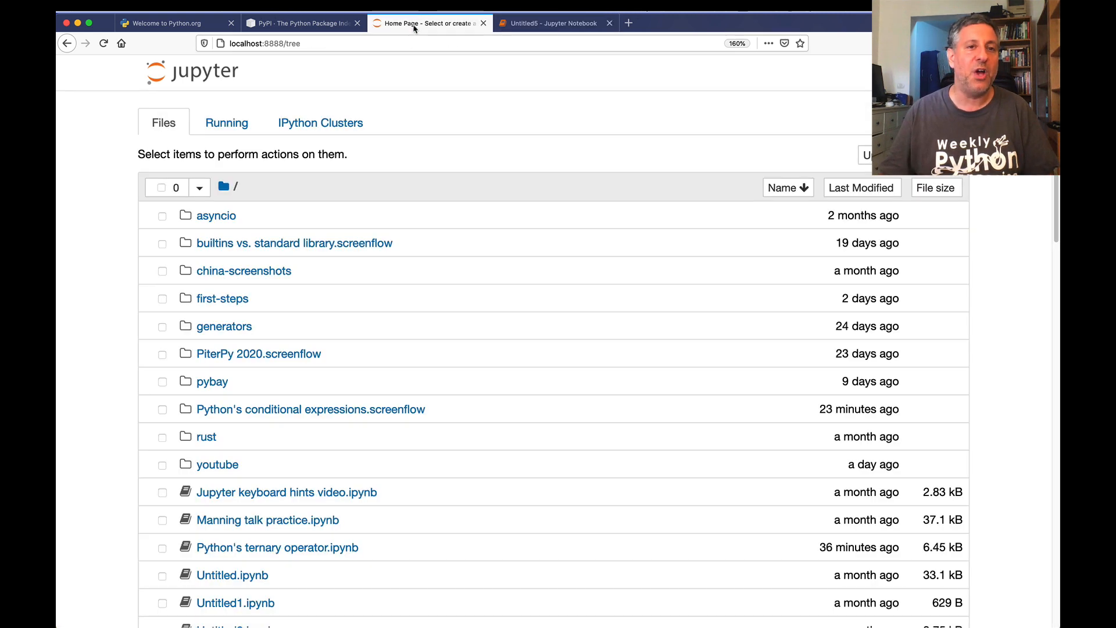
{"action": "scroll", "scroll_direction": "down", "scroll_amount": 3}
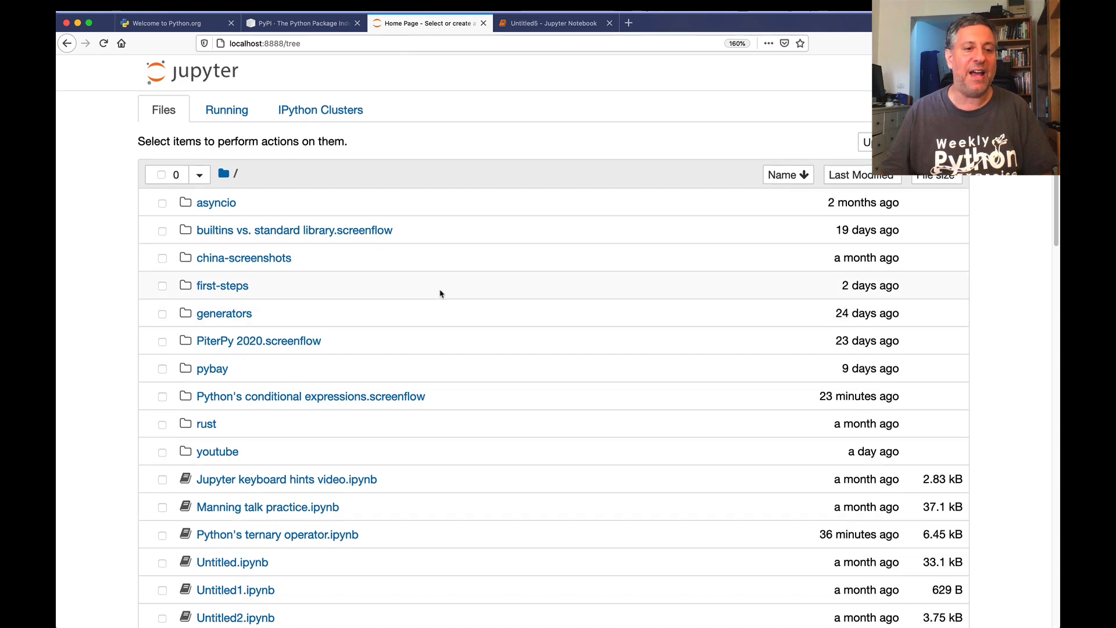
{"action": "scroll", "scroll_direction": "down", "scroll_amount": 3}
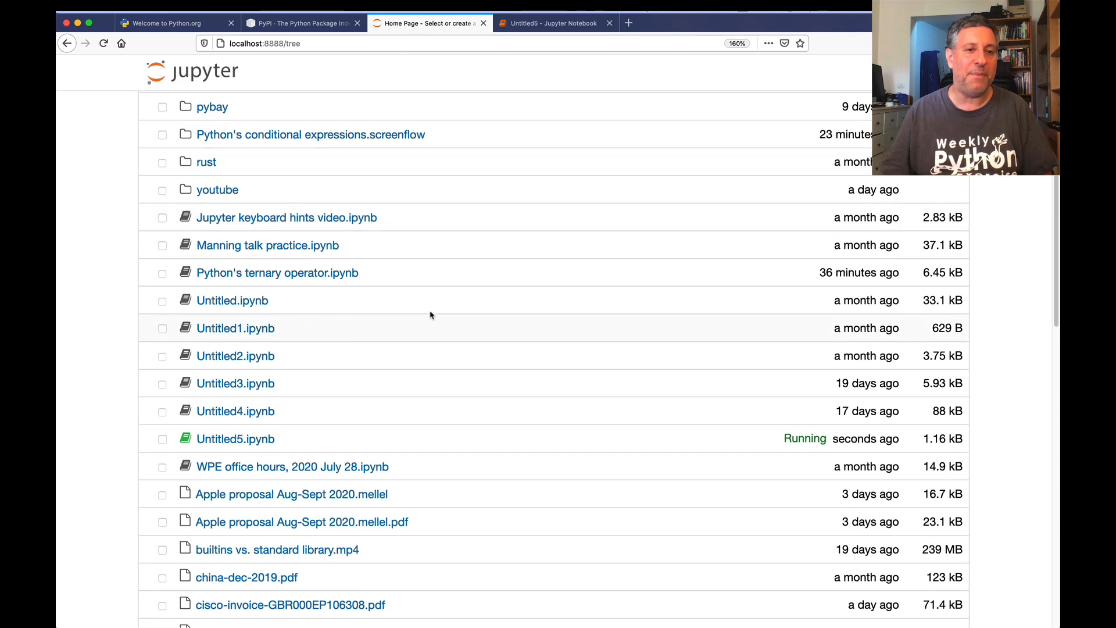
{"action": "right_click", "coordinate": [277, 272]}
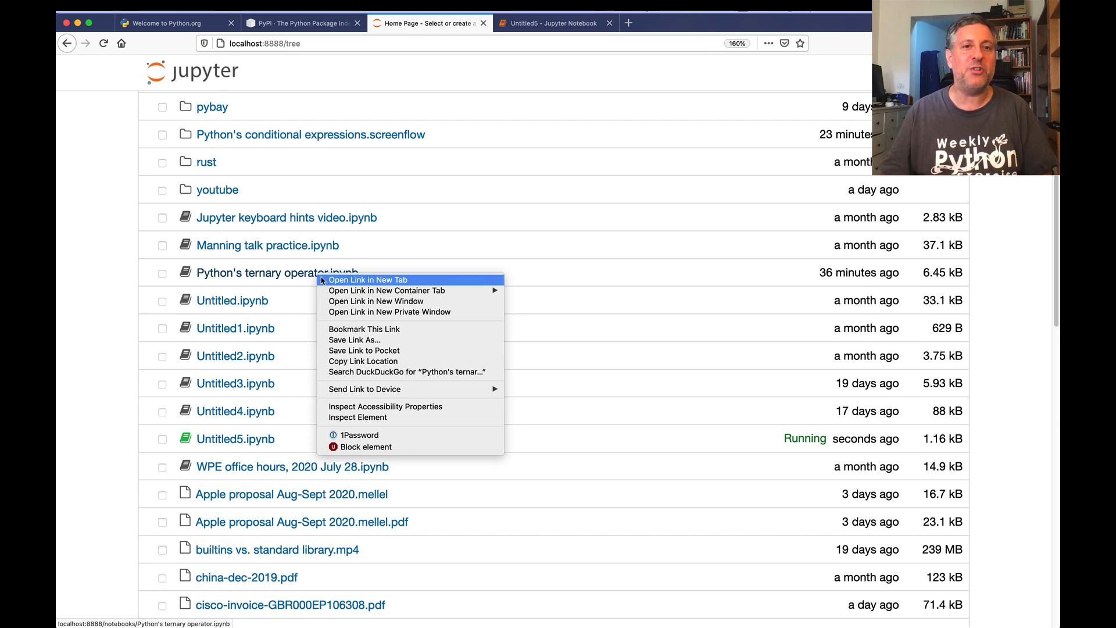
{"action": "left_click", "coordinate": [367, 279]}
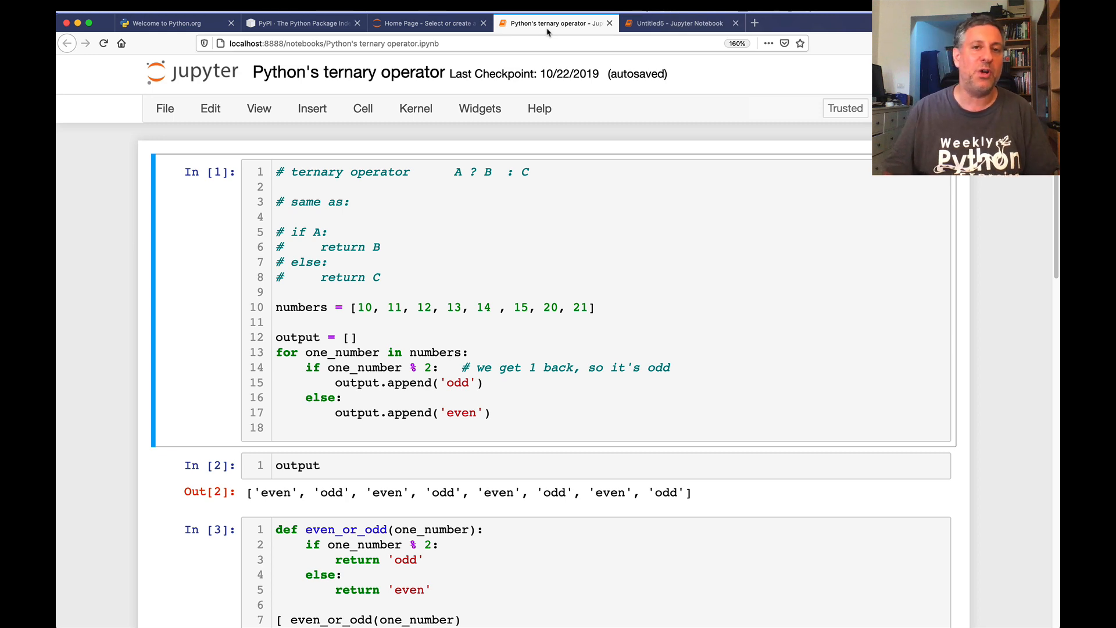
{"action": "mouse_move", "coordinate": [610, 25]}
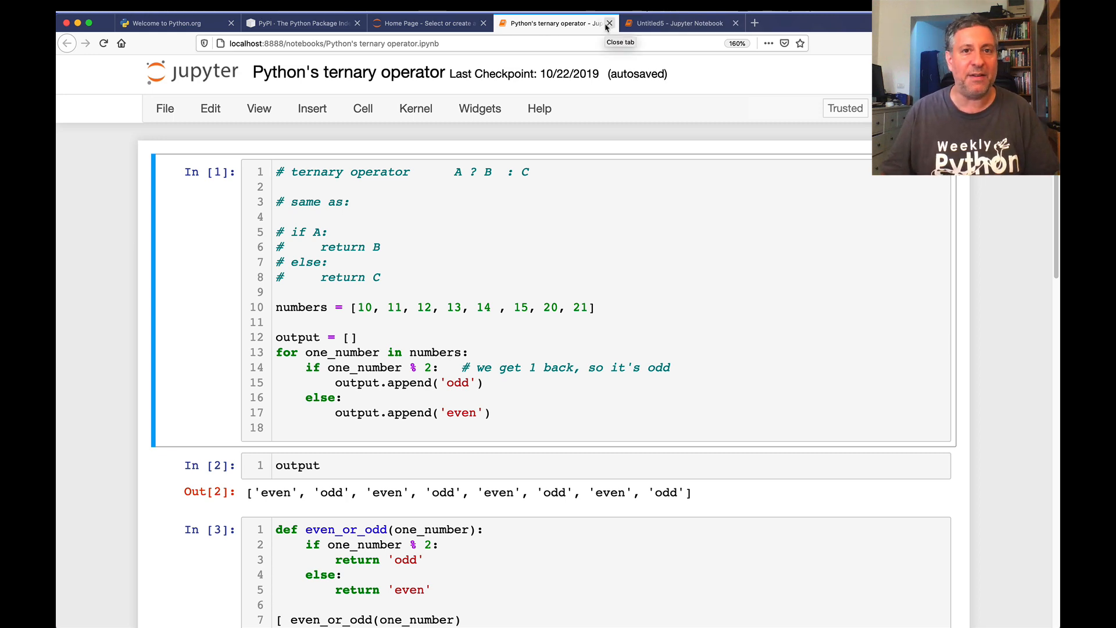
Close the ternary operator notebook tab and return to Untitled5.
{"action": "left_click", "coordinate": [609, 23]}
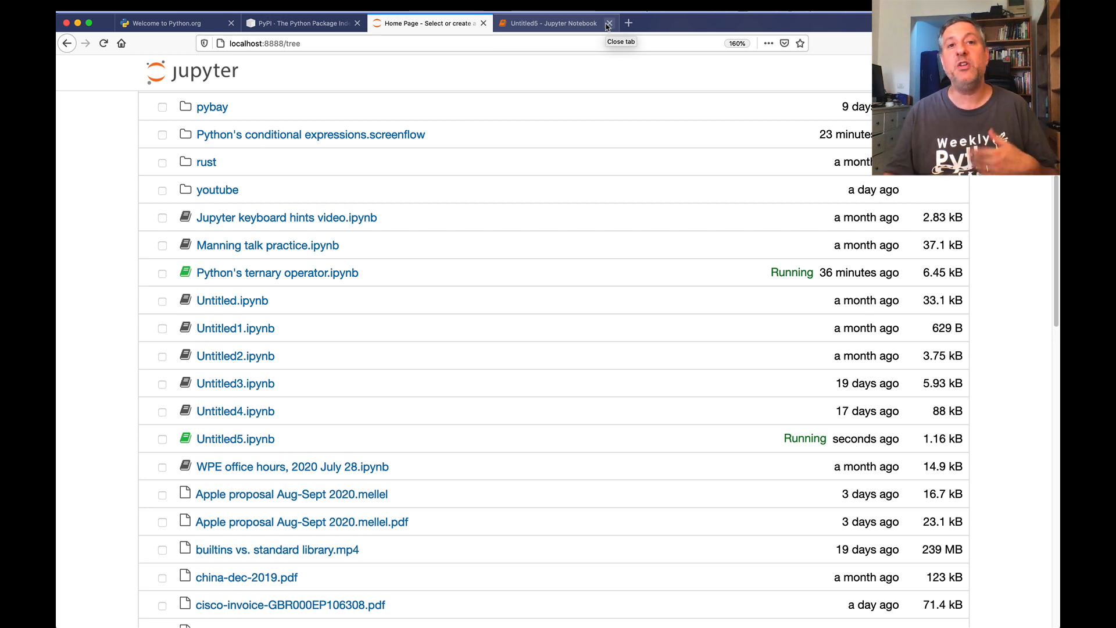
{"action": "left_click", "coordinate": [555, 23]}
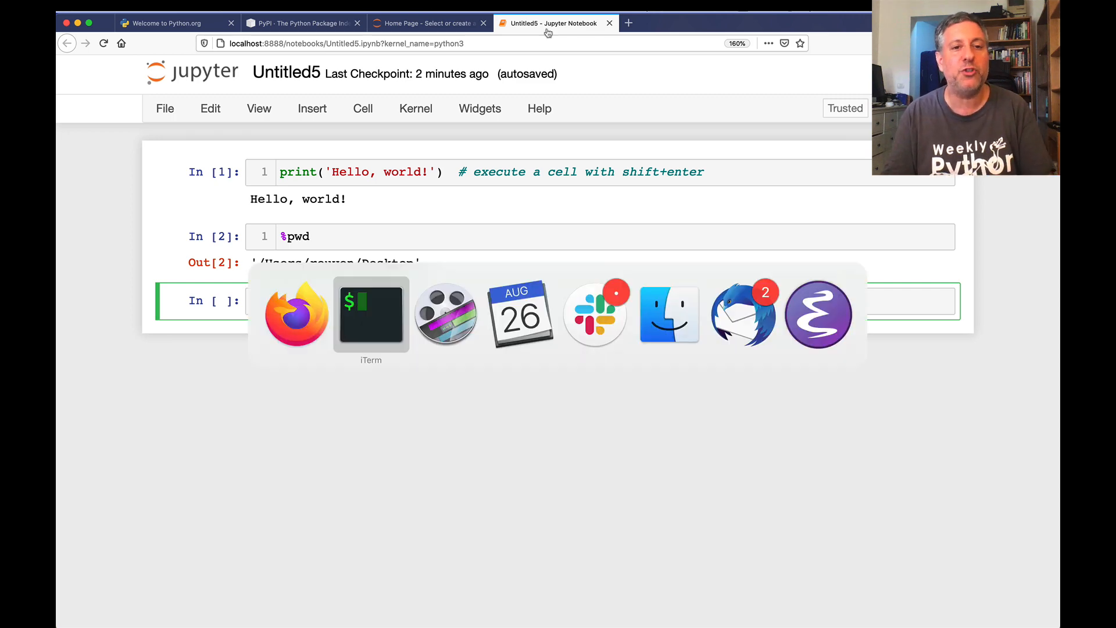
Switch to the terminal running the notebook server to shut it down with its two kernels.
{"action": "left_click", "coordinate": [369, 314]}
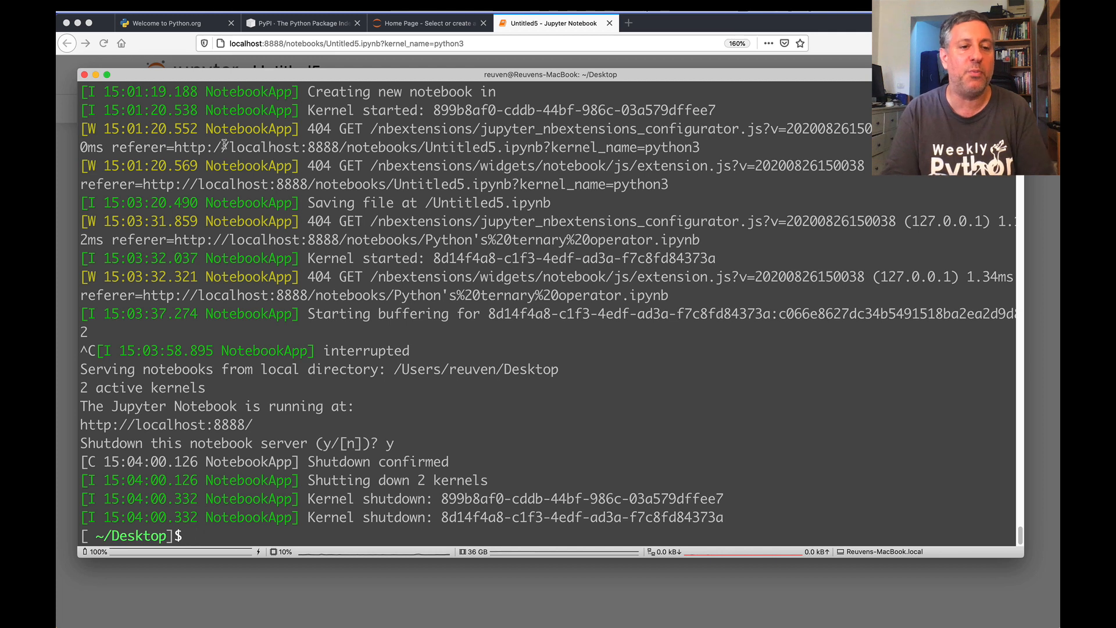
Recall python3 -m pip install -U jupyter --user, then leave 'jupyter notebook' typed at the prompt.
{"action": "type", "text": "python3 -m pip  install -U jupyter"}
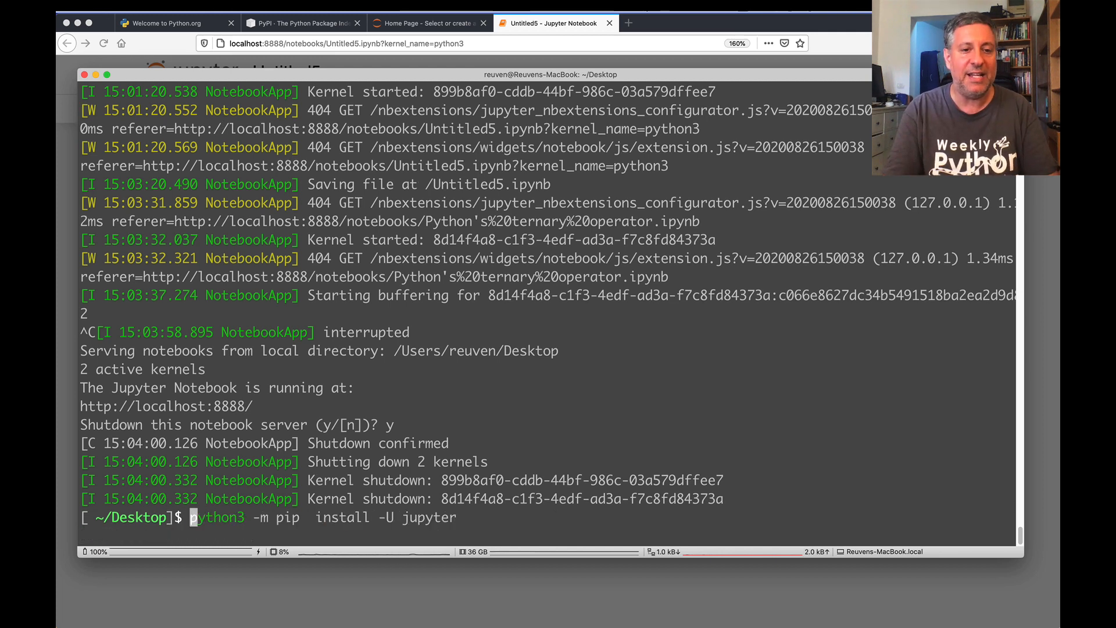
{"action": "type", "text": "--user"}
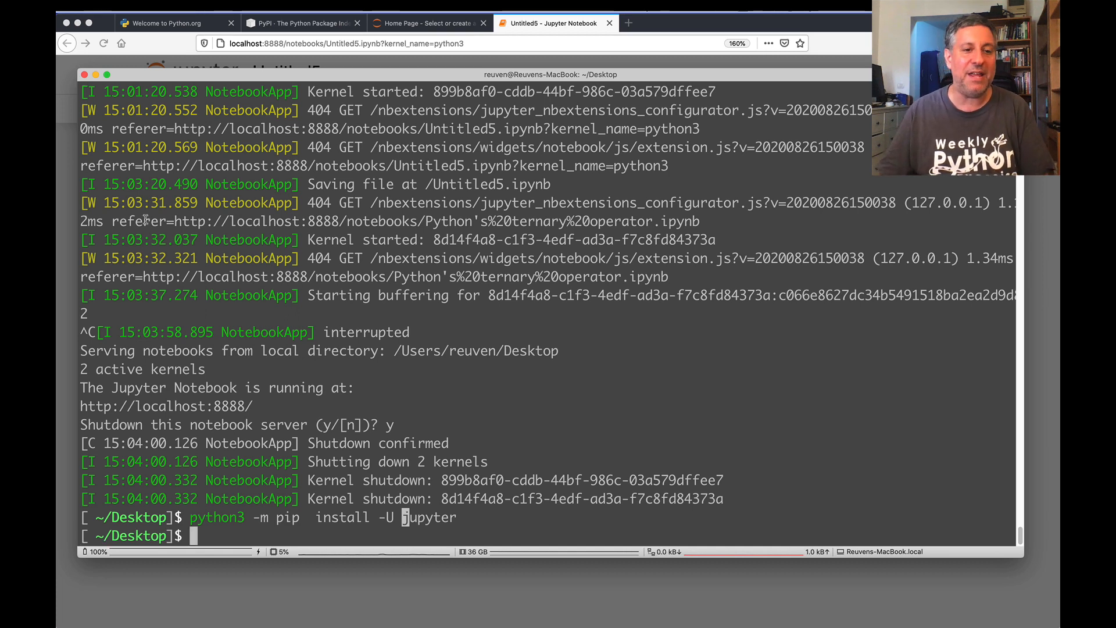
{"action": "double_click", "coordinate": [216, 517]}
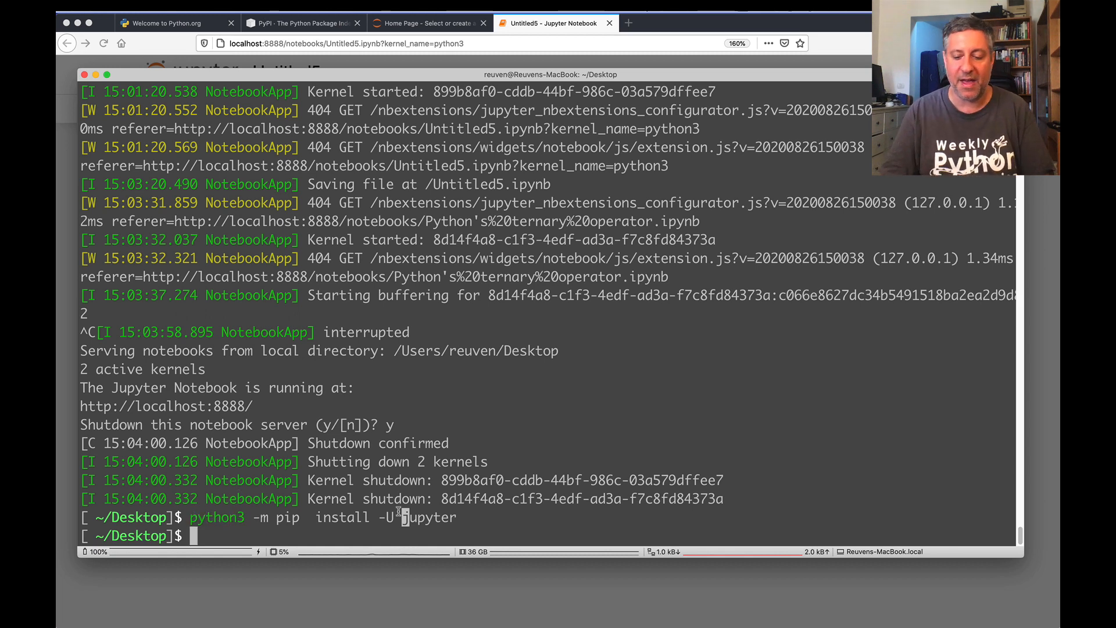
{"action": "type", "text": "jupyter note"}
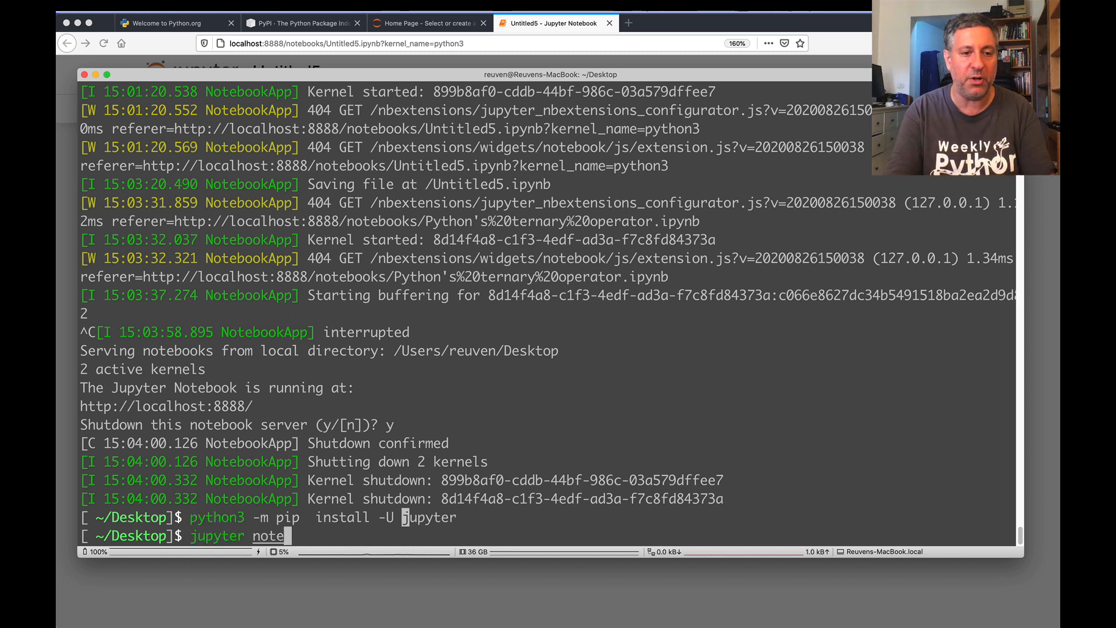
{"action": "type", "text": "book"}
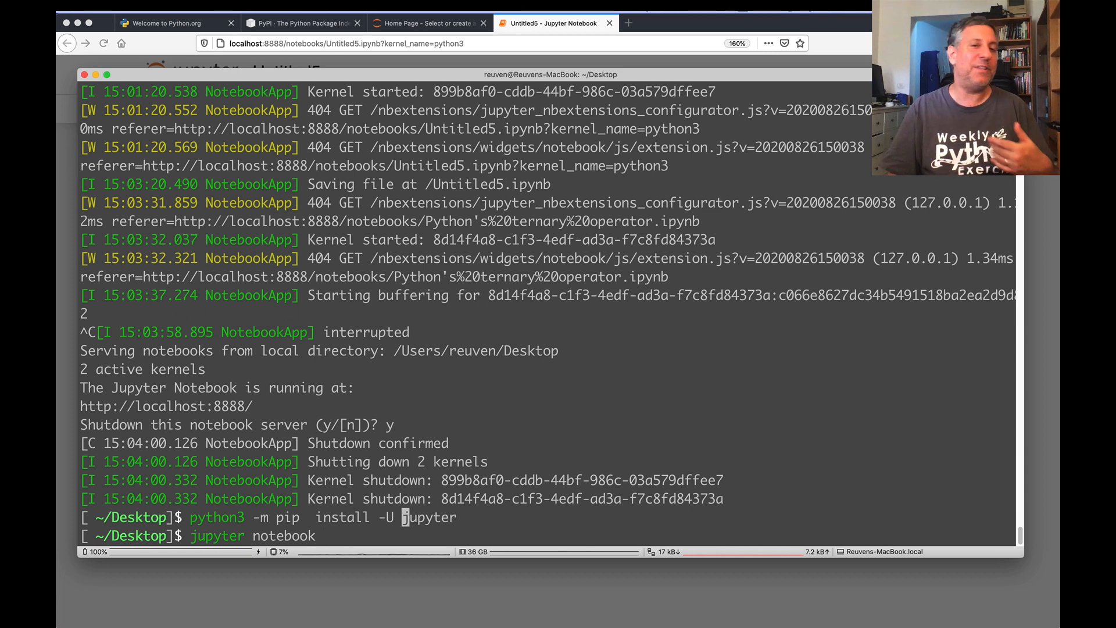